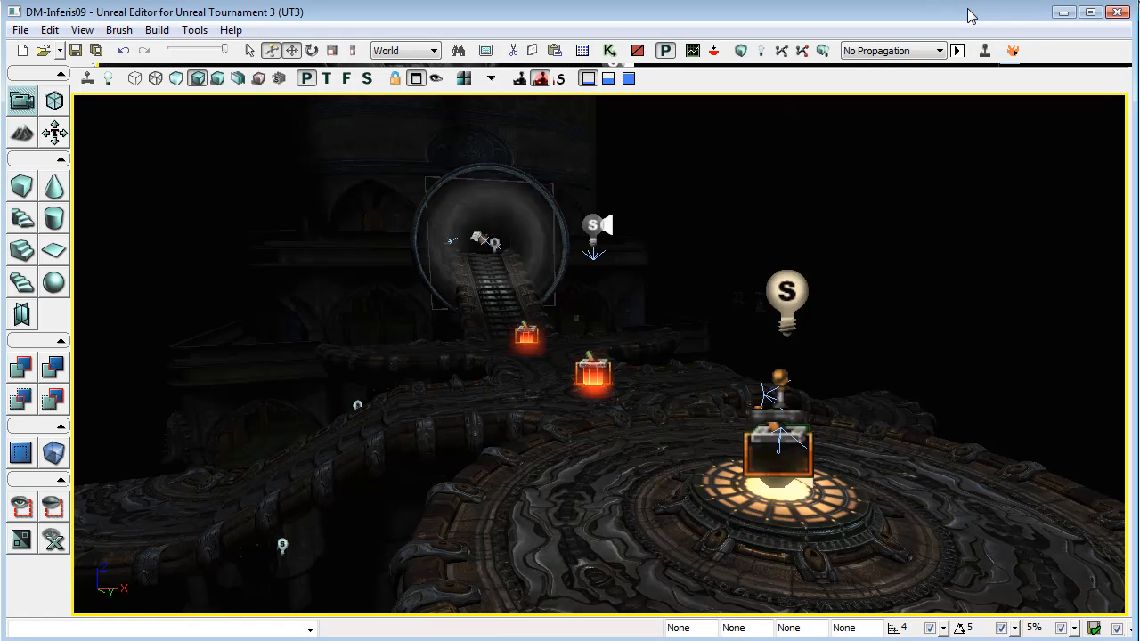
{"action": "mouse_move", "coordinate": [906, 503]}
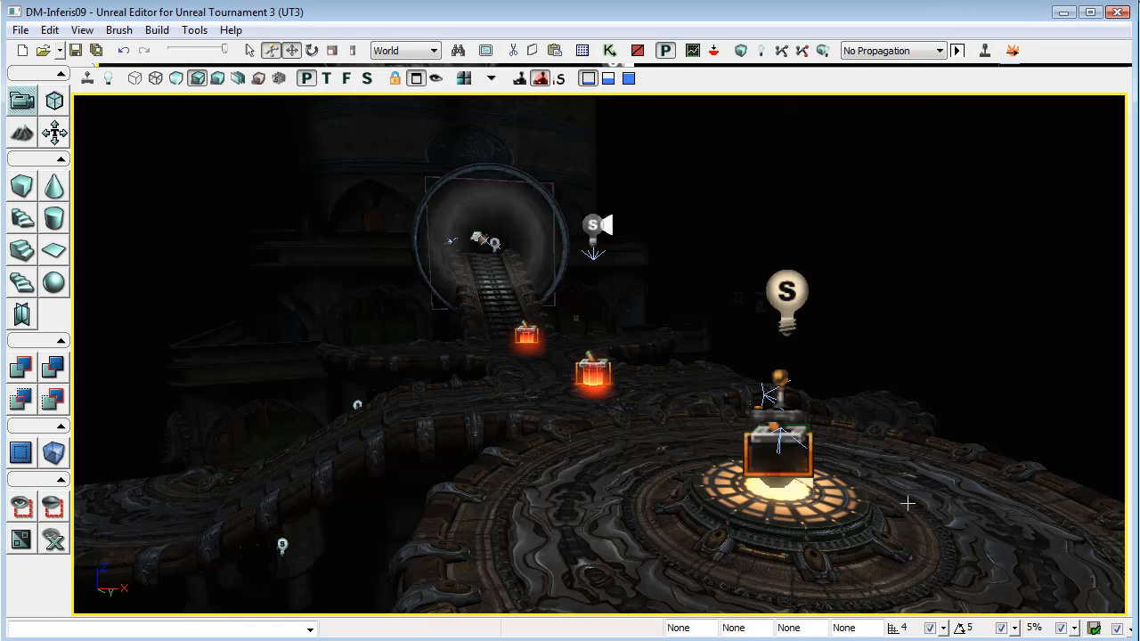
{"action": "mouse_move", "coordinate": [870, 524]}
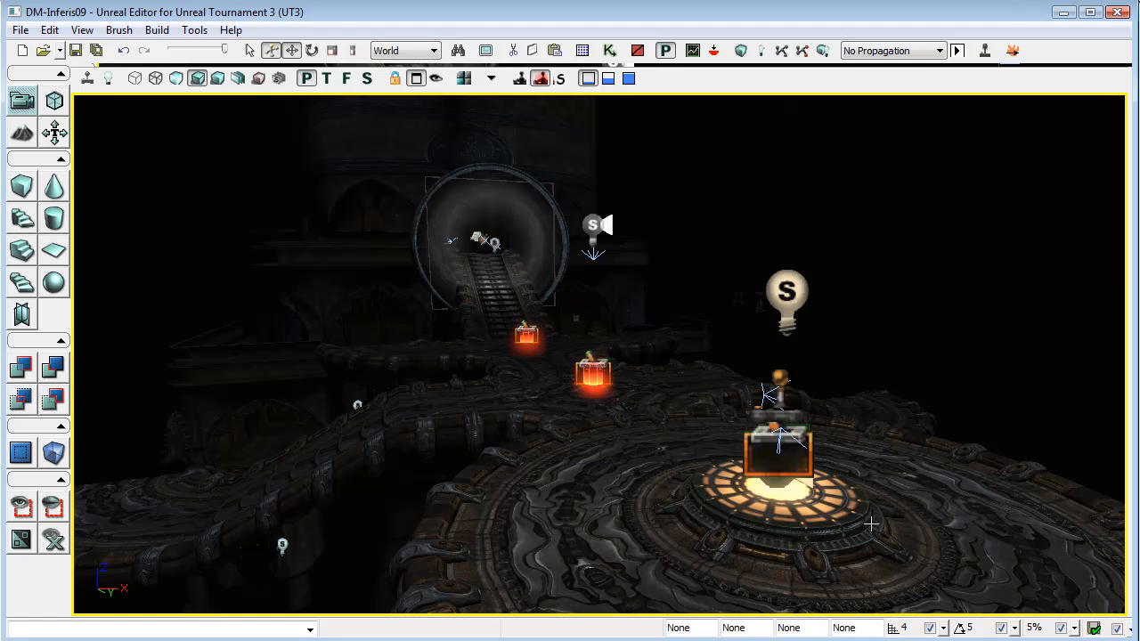
{"action": "mouse_move", "coordinate": [584, 545]}
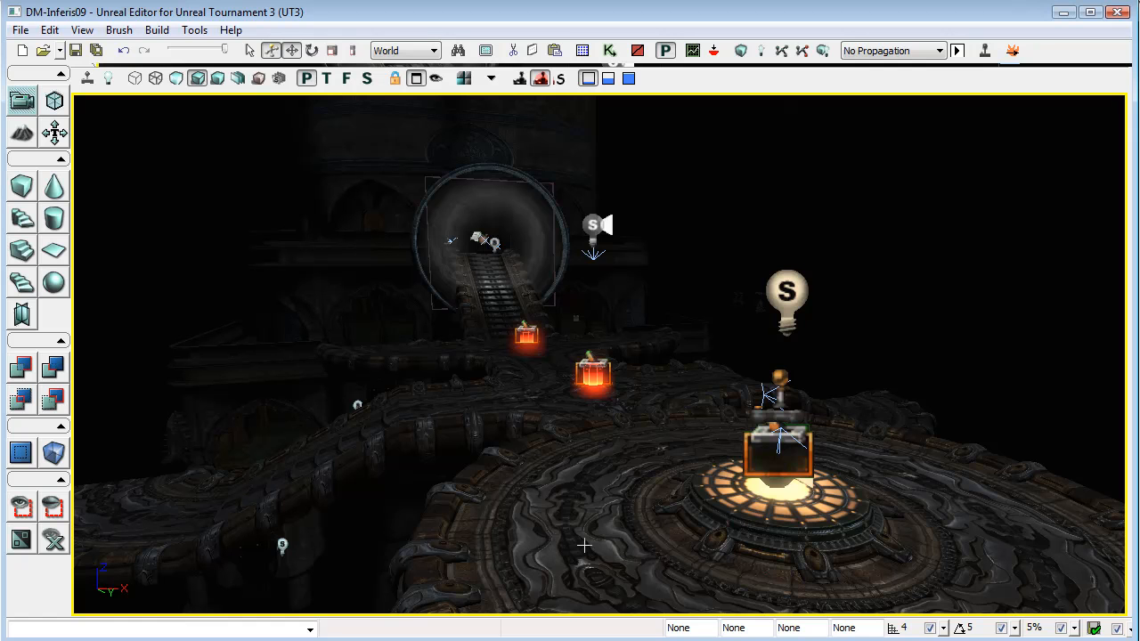
{"action": "mouse_move", "coordinate": [602, 496]}
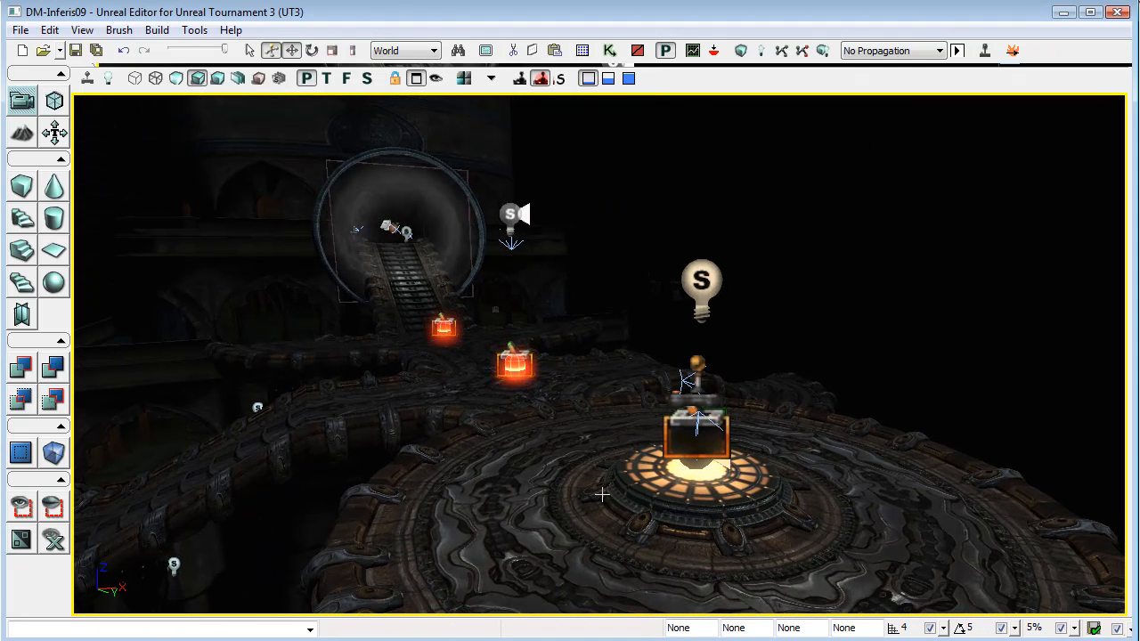
{"action": "mouse_move", "coordinate": [481, 285]}
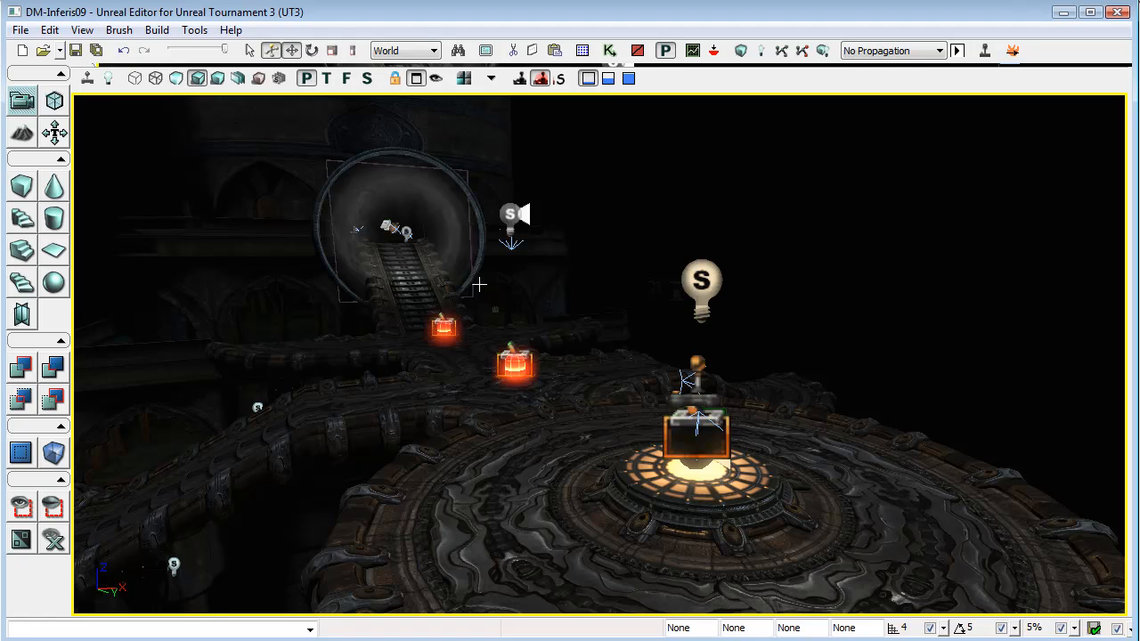
{"action": "mouse_move", "coordinate": [463, 289]}
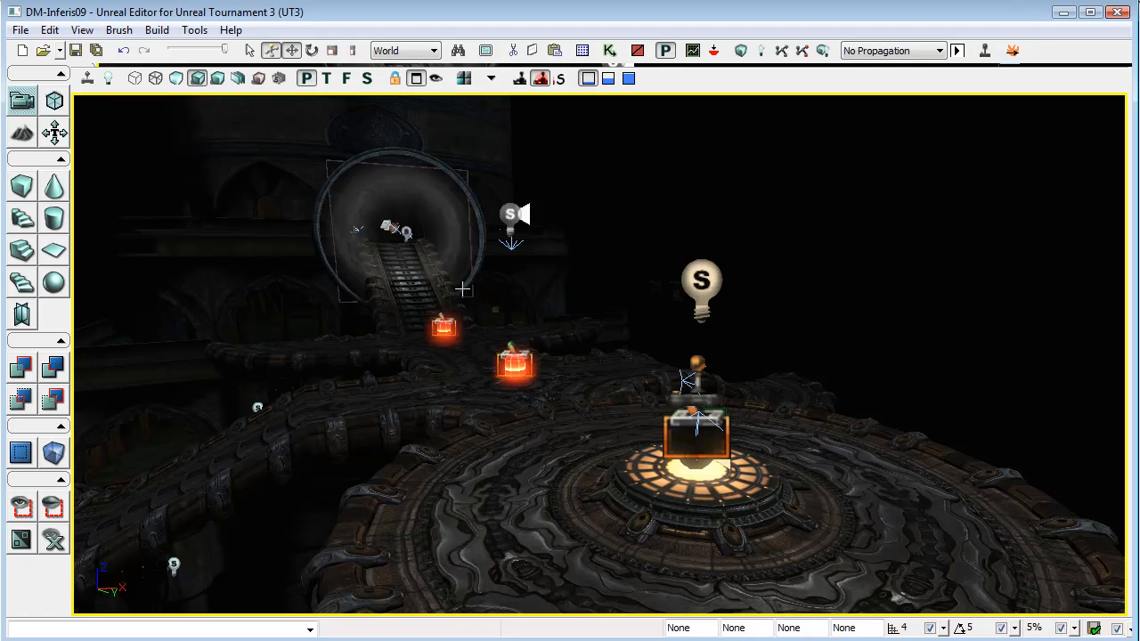
{"action": "mouse_move", "coordinate": [577, 510]}
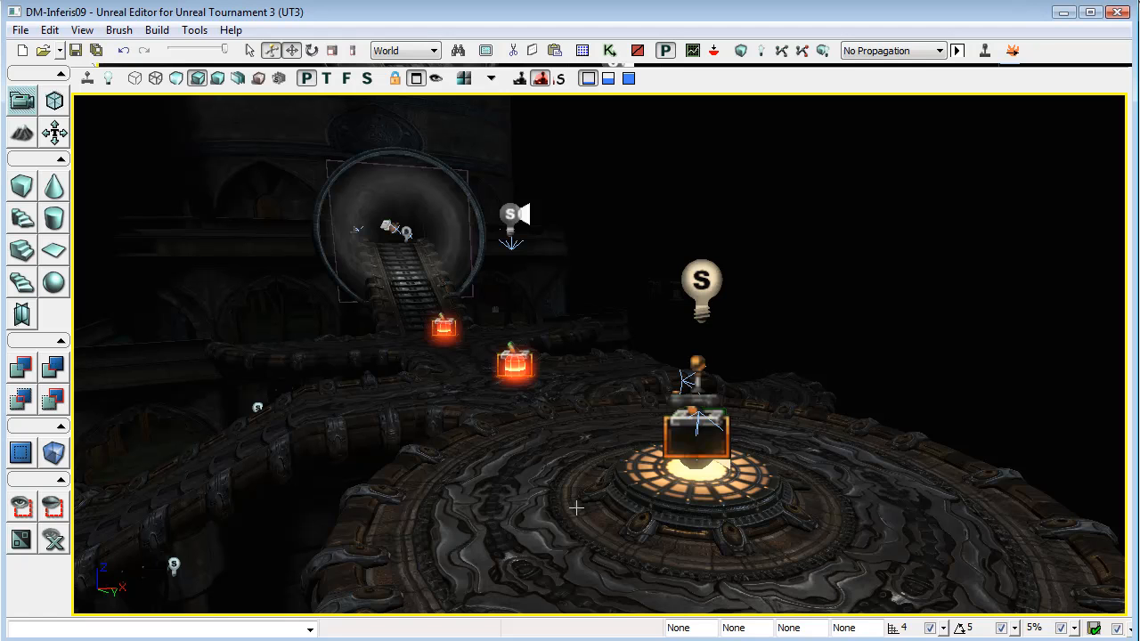
{"action": "mouse_move", "coordinate": [513, 502]}
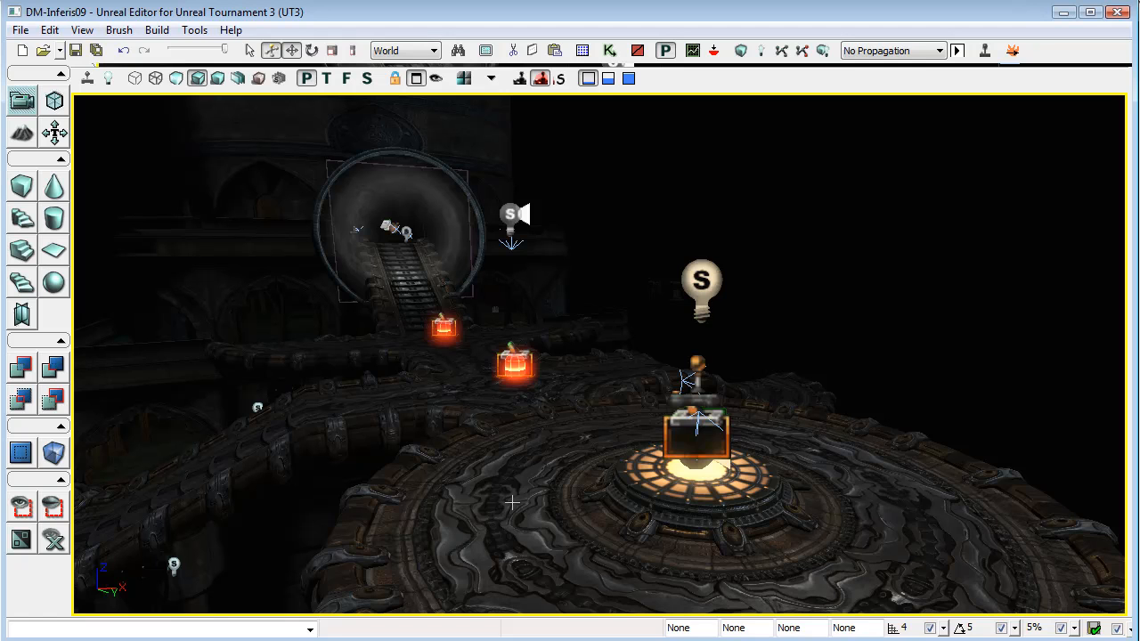
{"action": "mouse_move", "coordinate": [524, 515]}
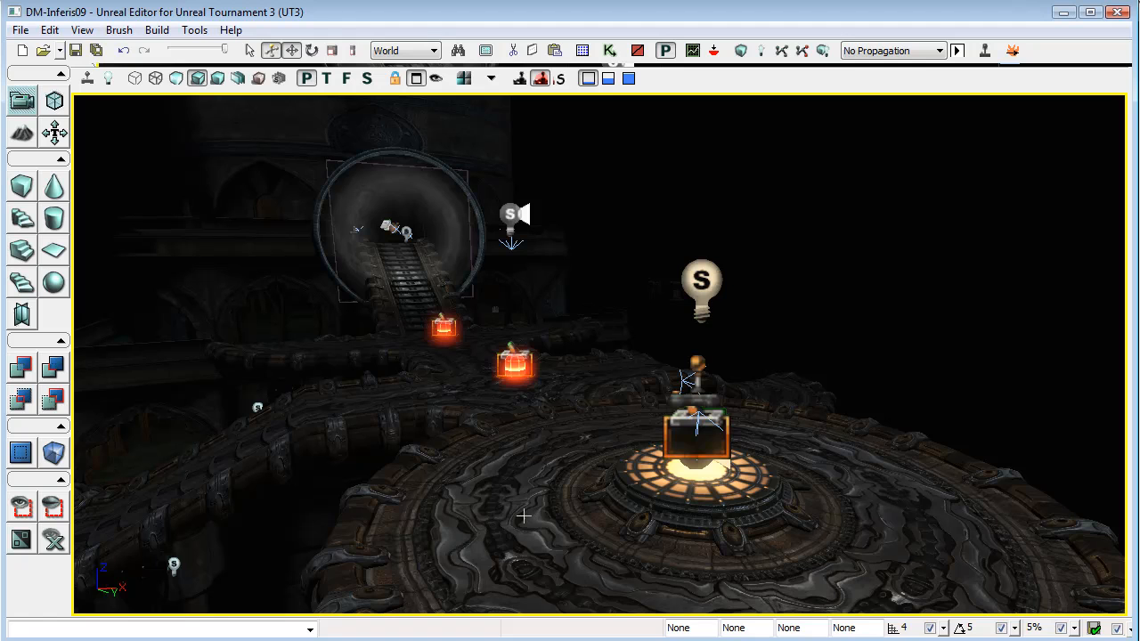
{"action": "mouse_move", "coordinate": [506, 481]}
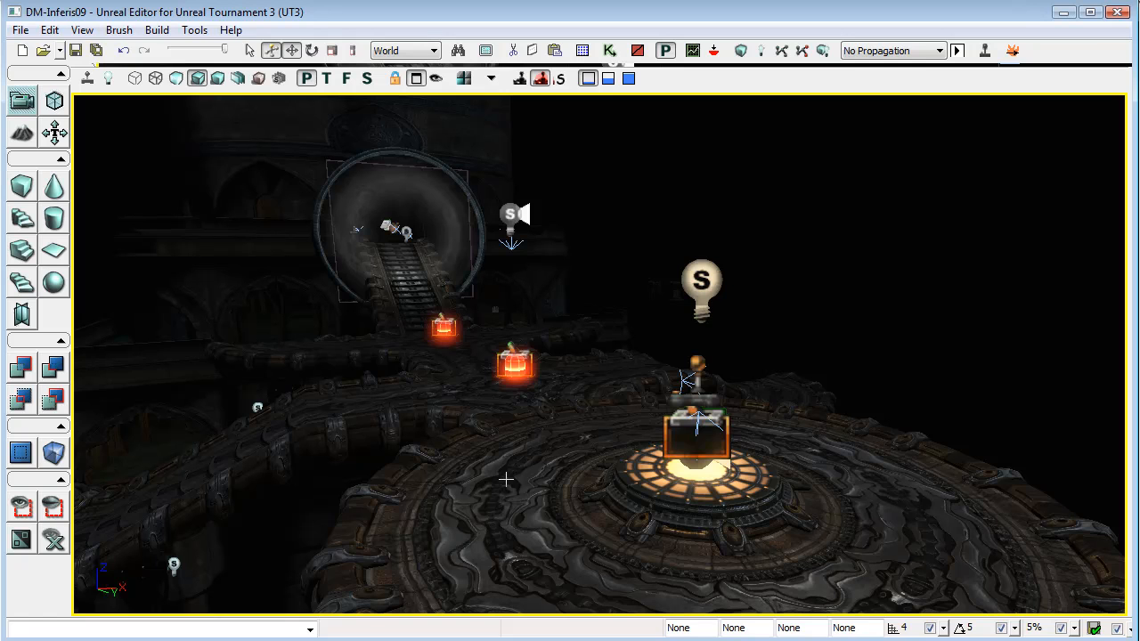
{"action": "mouse_move", "coordinate": [561, 438]}
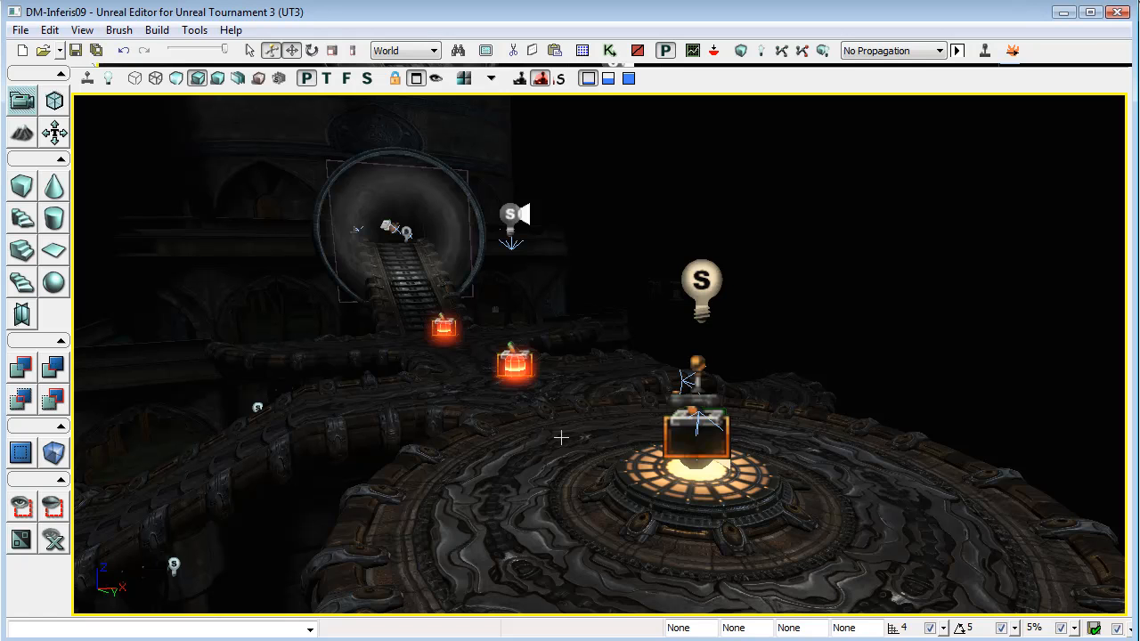
{"action": "mouse_move", "coordinate": [524, 506]}
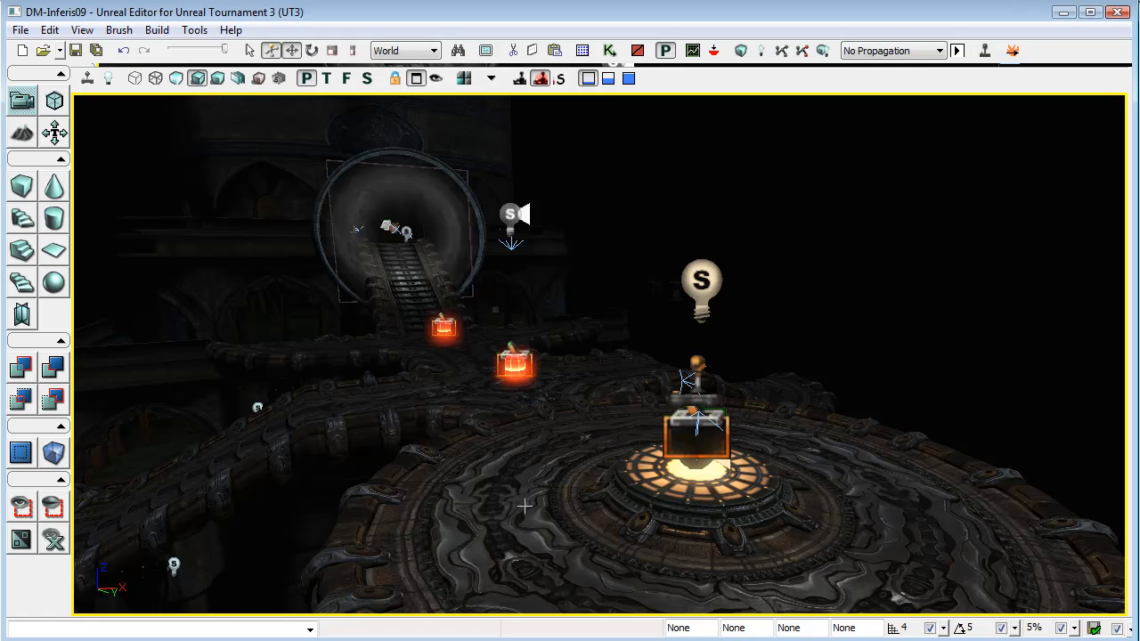
{"action": "mouse_move", "coordinate": [499, 509]}
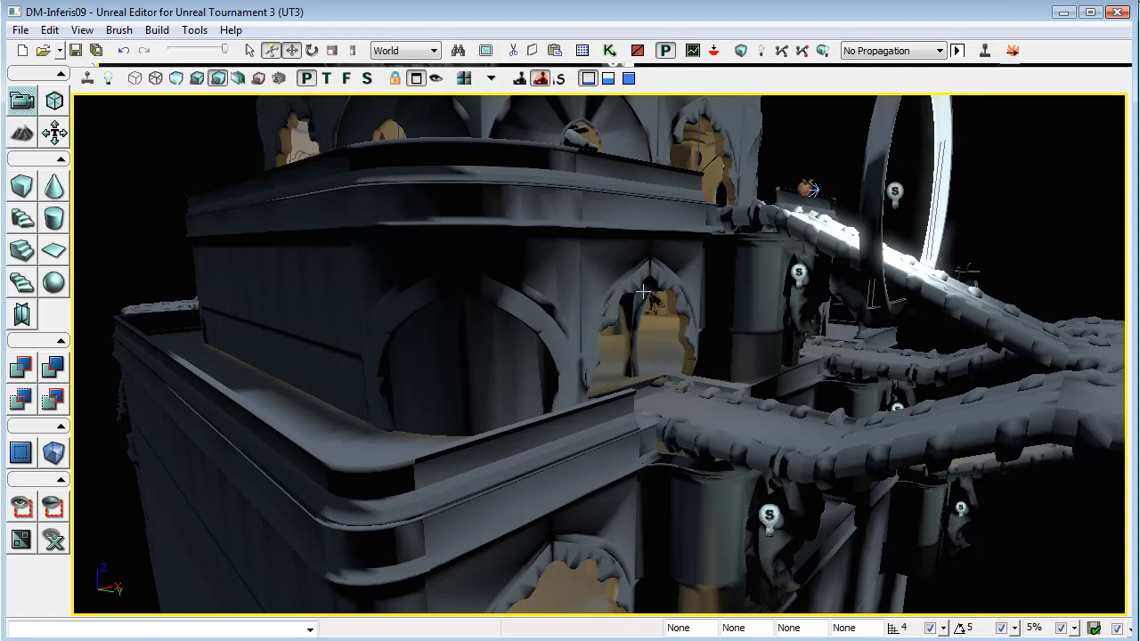
{"action": "mouse_move", "coordinate": [405, 428]}
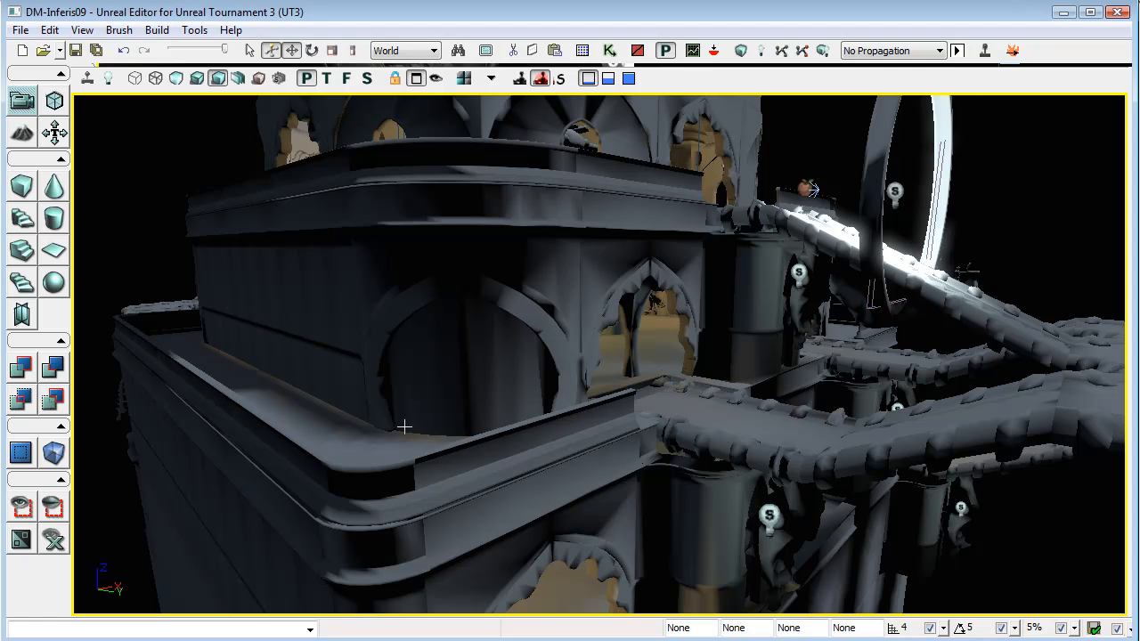
{"action": "mouse_move", "coordinate": [398, 442]}
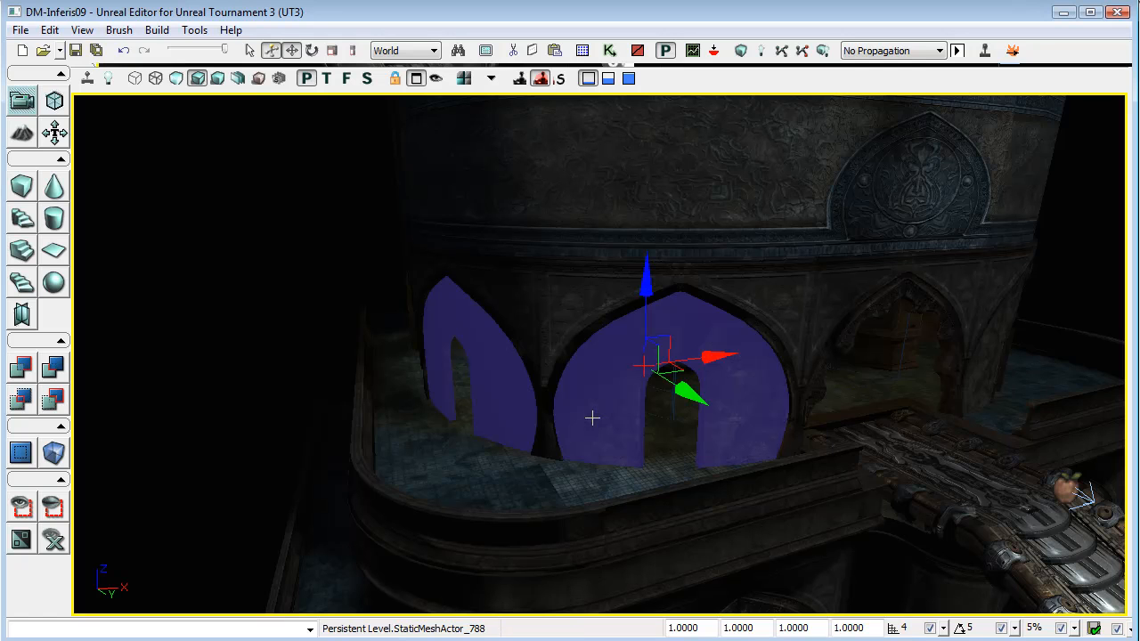
{"action": "mouse_move", "coordinate": [584, 385]}
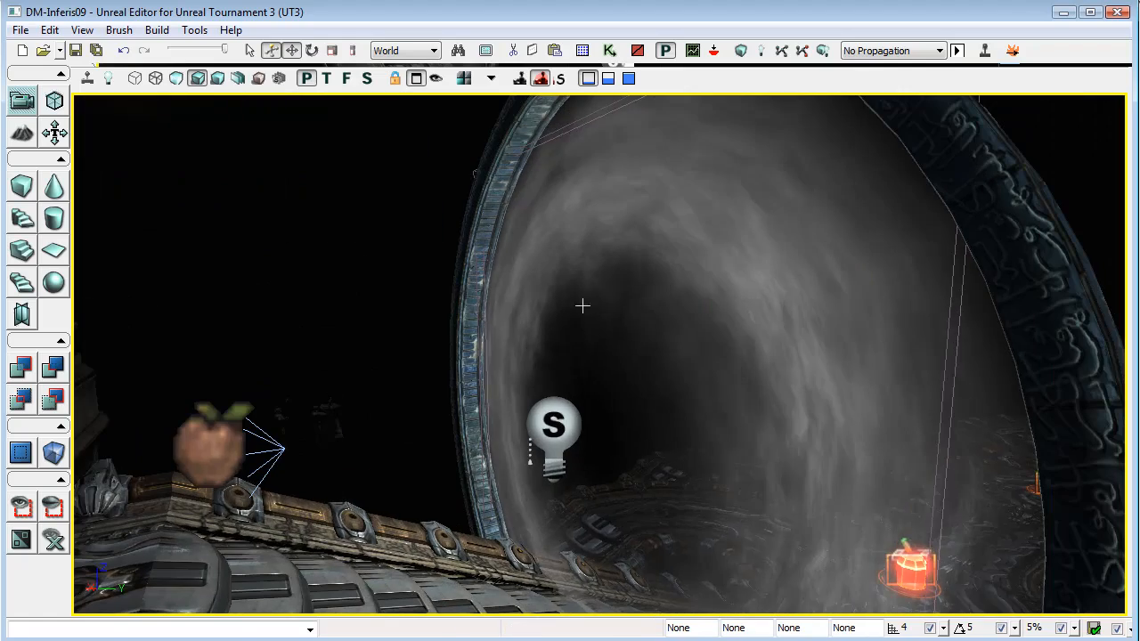
Exit the UT3 play-test session and return to the editor viewport of DM-Inferis09.
{"action": "left_click", "coordinate": [552, 433]}
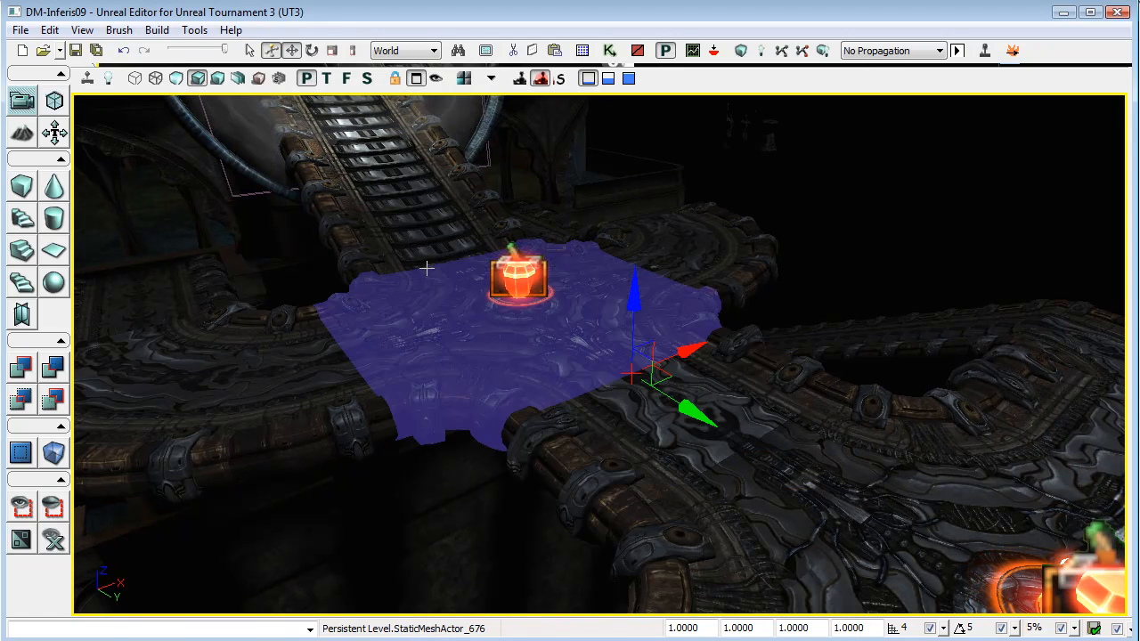
{"action": "mouse_move", "coordinate": [447, 356]}
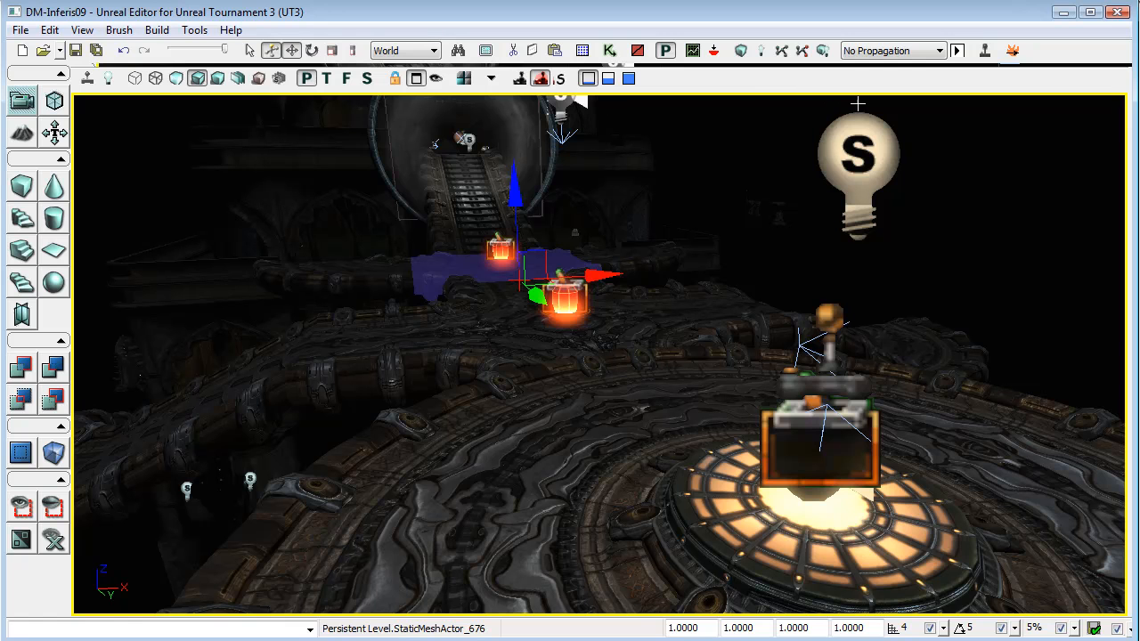
{"action": "mouse_move", "coordinate": [959, 383]}
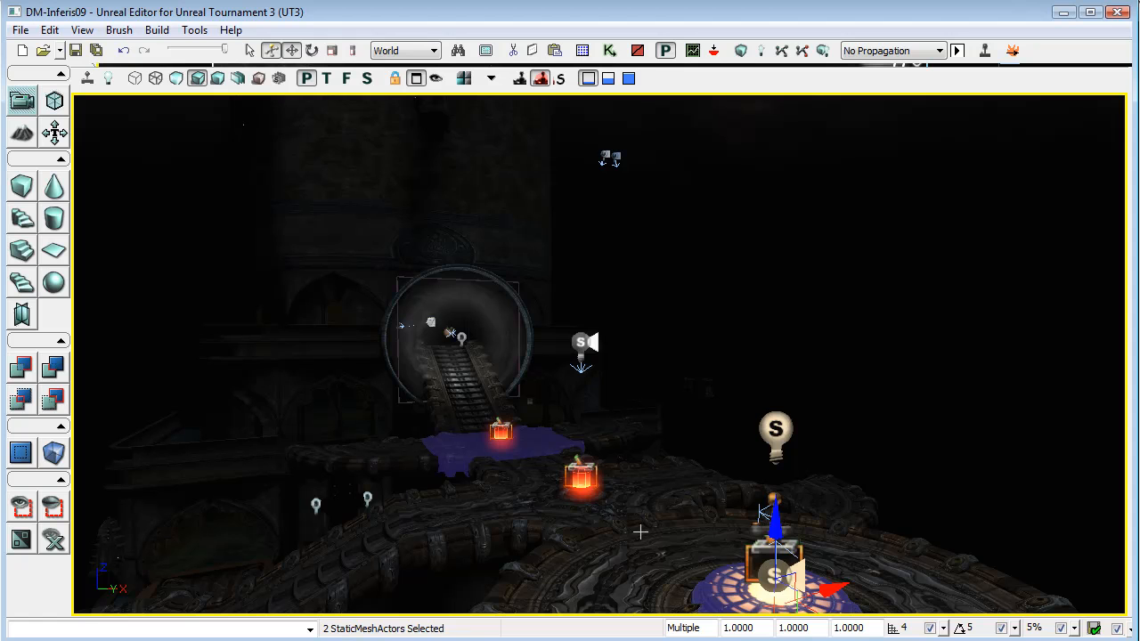
{"action": "mouse_move", "coordinate": [922, 134]}
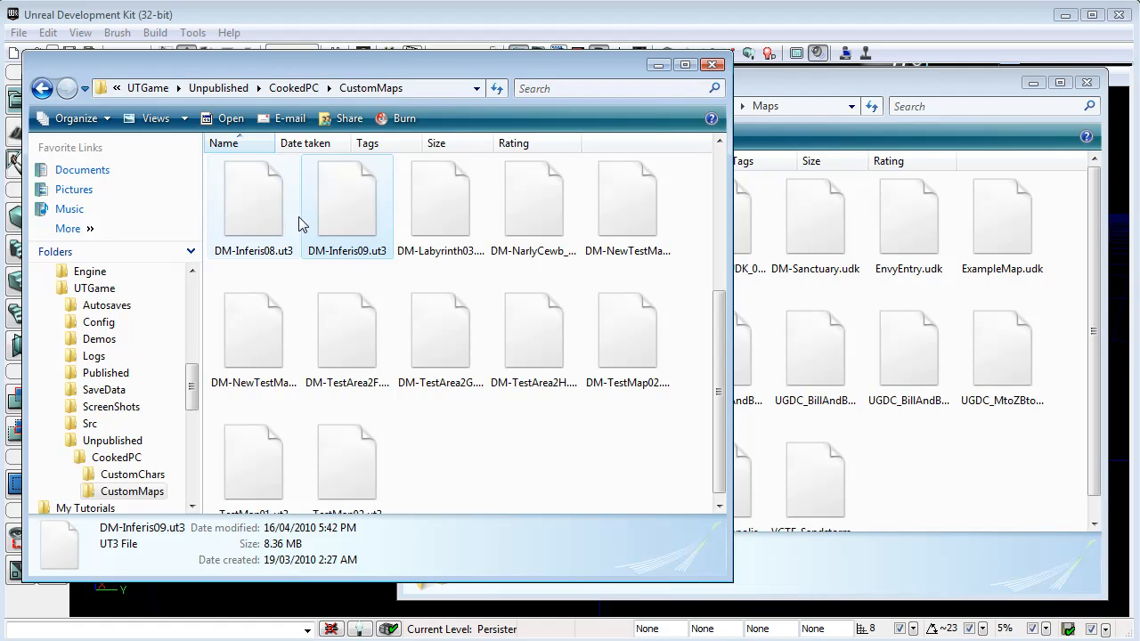
{"action": "mouse_move", "coordinate": [347, 213]}
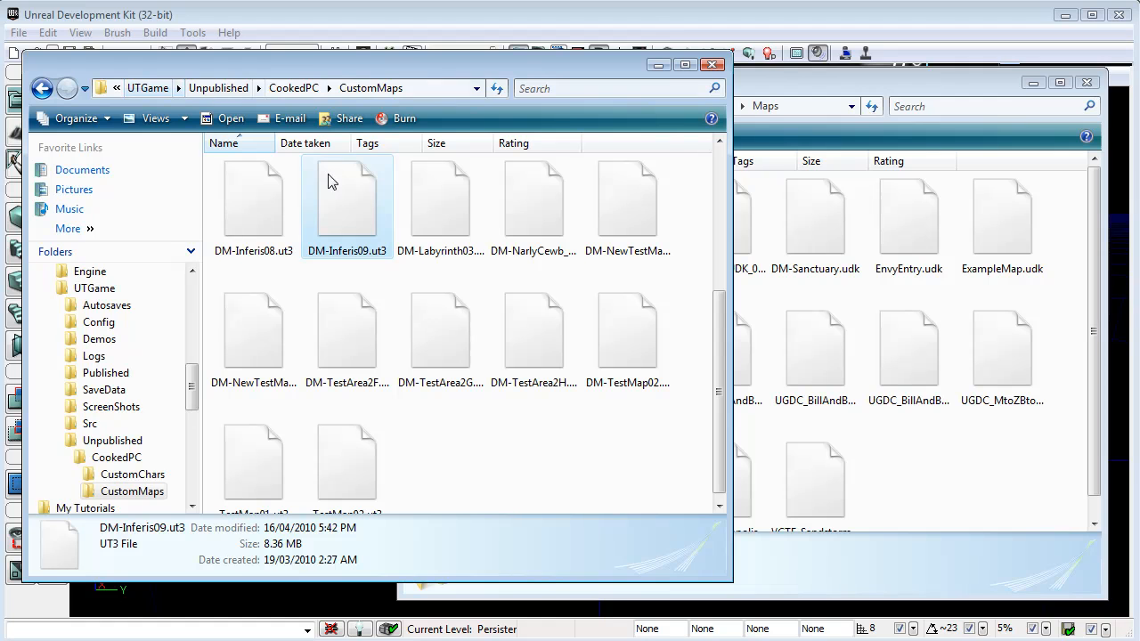
{"action": "mouse_move", "coordinate": [348, 214]}
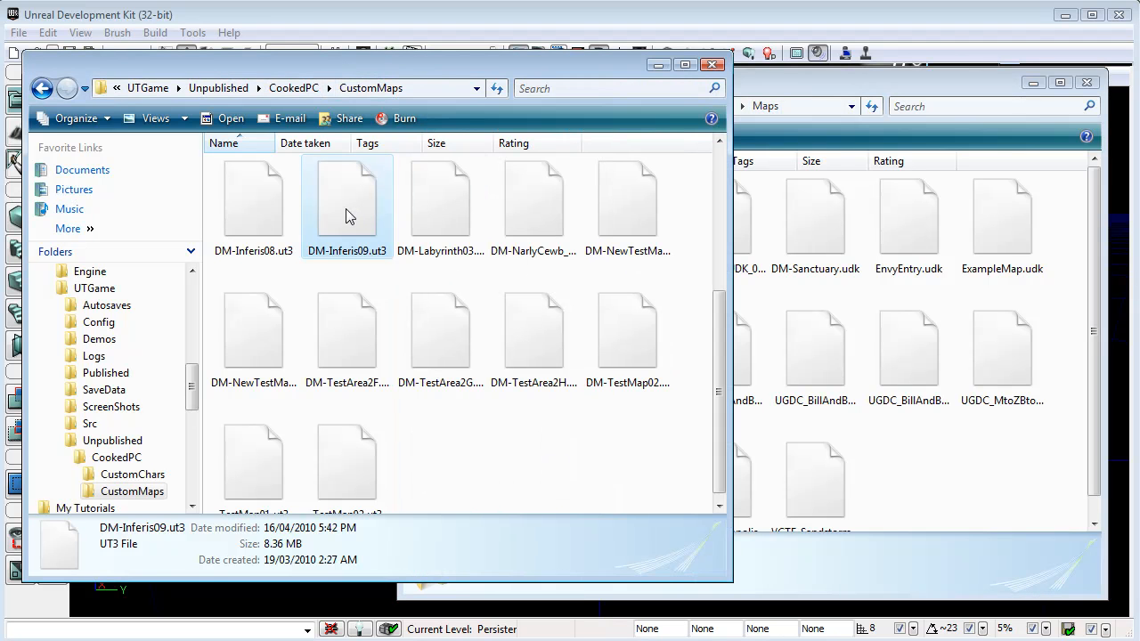
Copy DM-Inferis09.ut3 into UDKGame\Content\Maps and rename it to DM-Inferis09.udk, confirming the extension change.
{"action": "left_click_drag", "start_coordinate": [346, 198], "coordinate": [912, 467]}
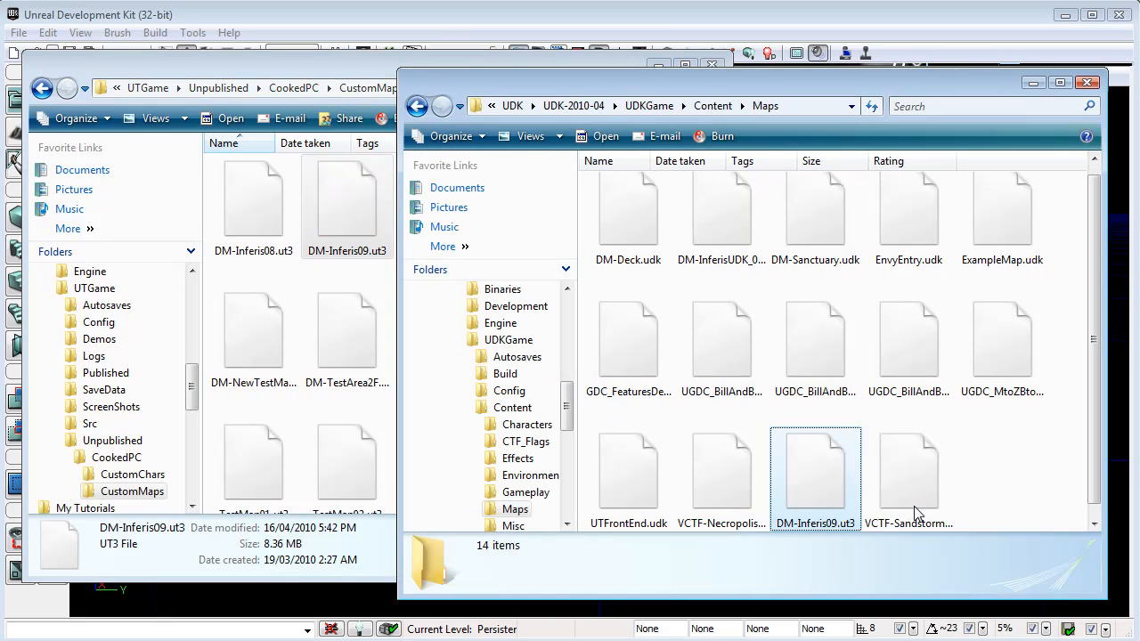
{"action": "left_click", "coordinate": [816, 472]}
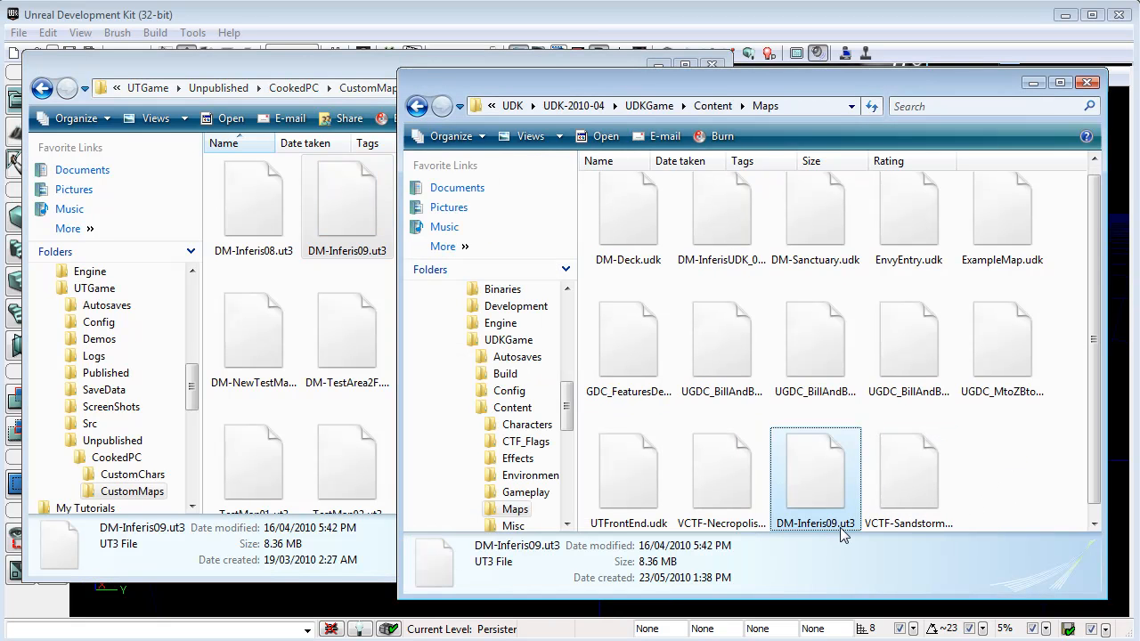
{"action": "left_click", "coordinate": [816, 524]}
{"action": "type", "text": "dk"}
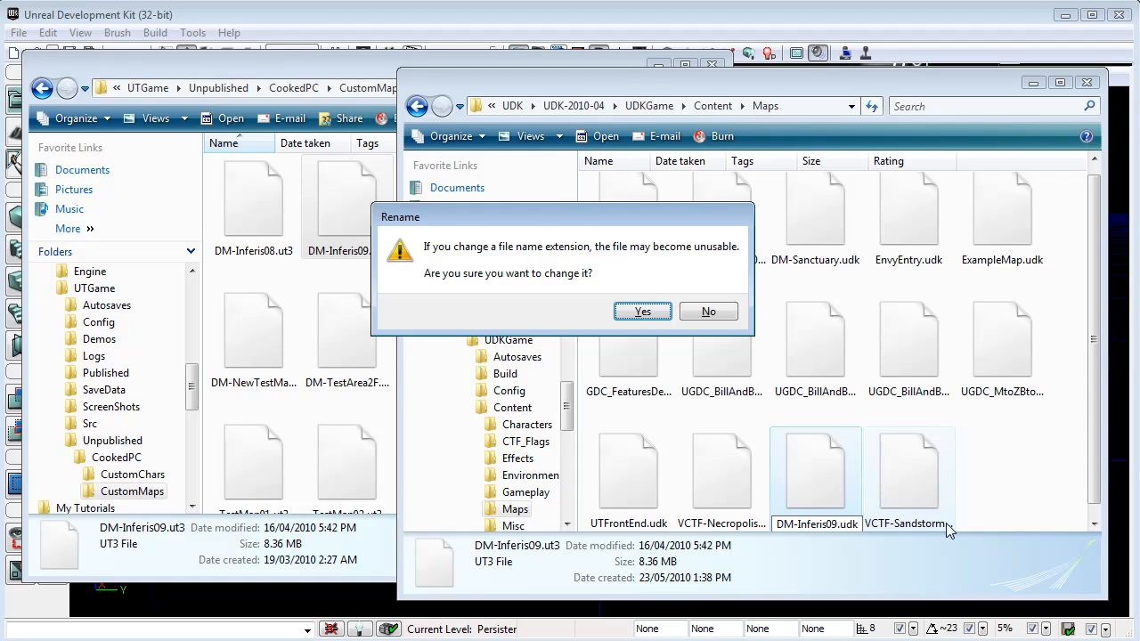
{"action": "left_click", "coordinate": [641, 310]}
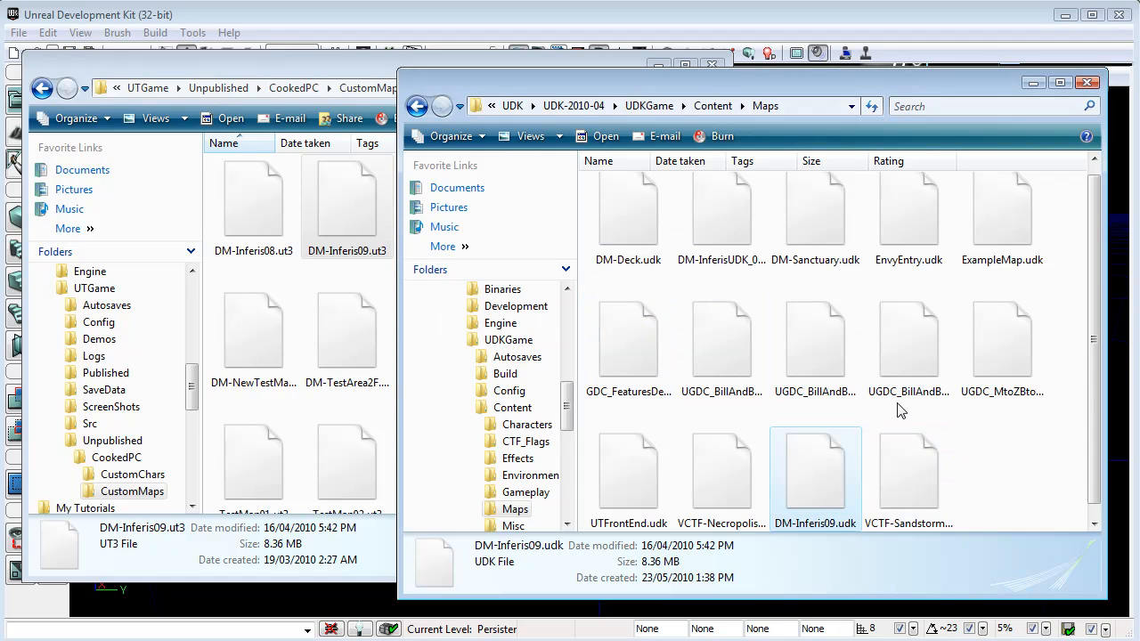
{"action": "mouse_move", "coordinate": [816, 479]}
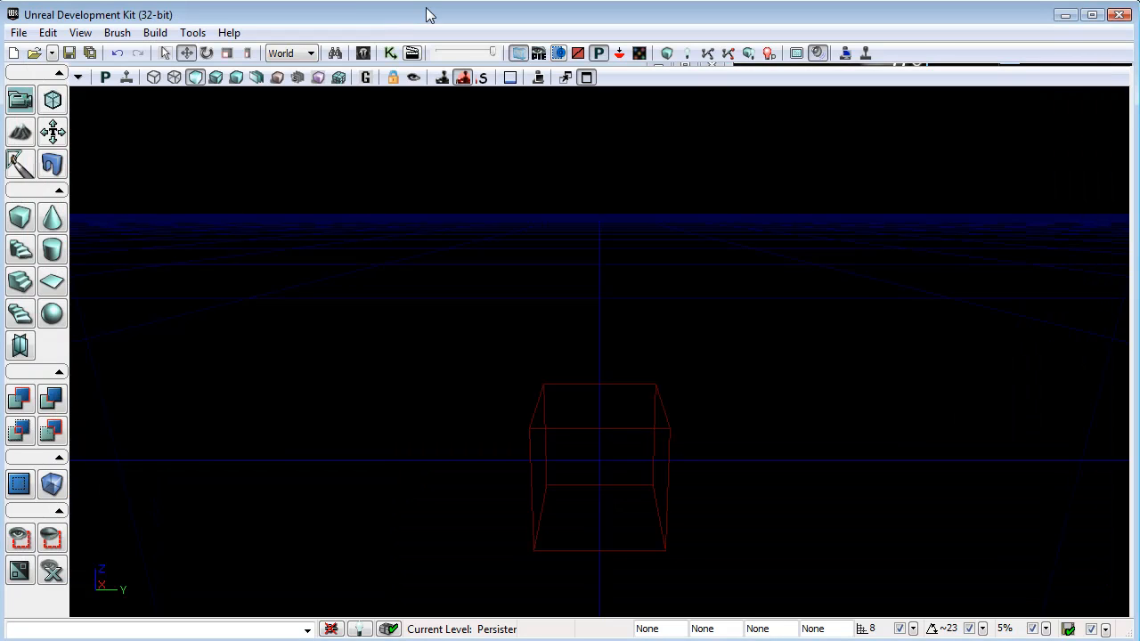
{"action": "mouse_move", "coordinate": [299, 32]}
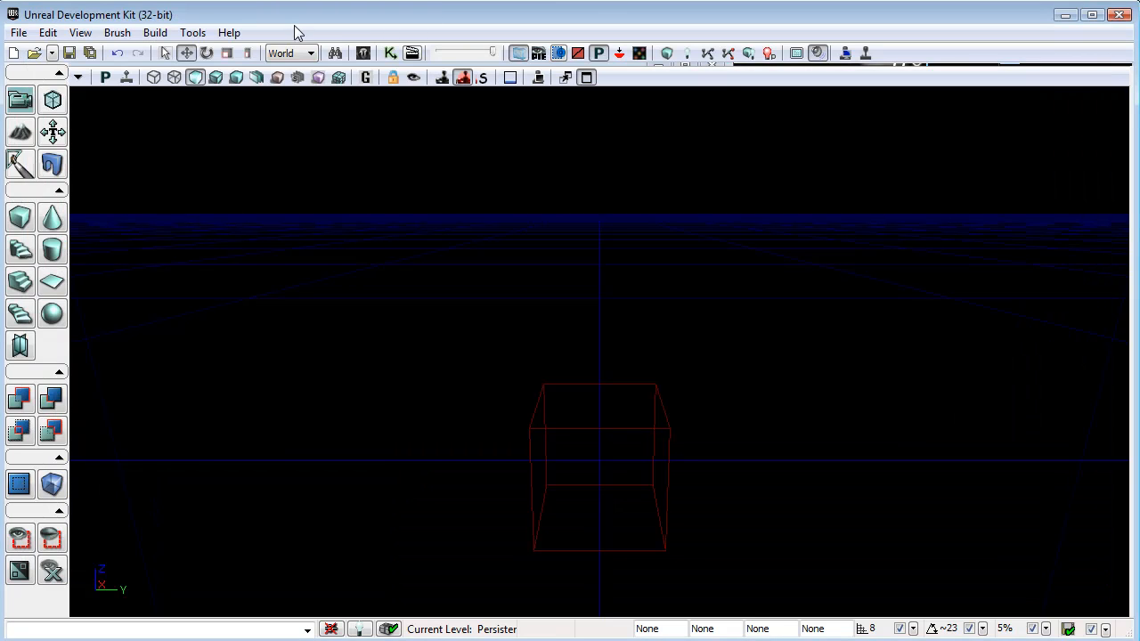
Load DM-Inferis09.udk from the Maps folder via File > Open.
{"action": "left_click", "coordinate": [18, 32]}
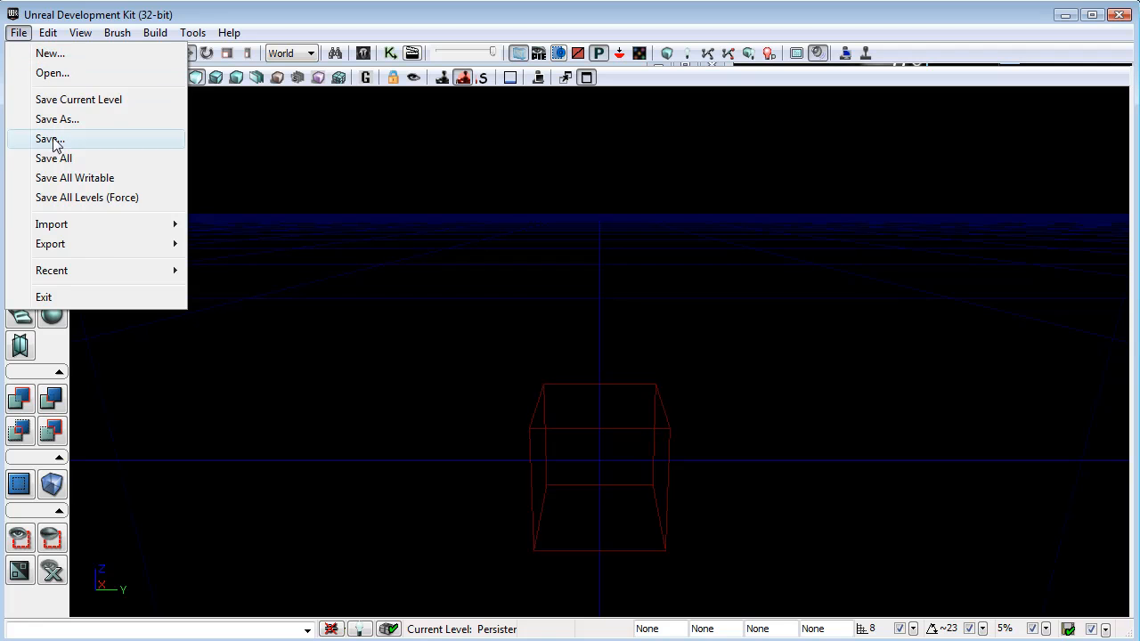
{"action": "left_click", "coordinate": [50, 139]}
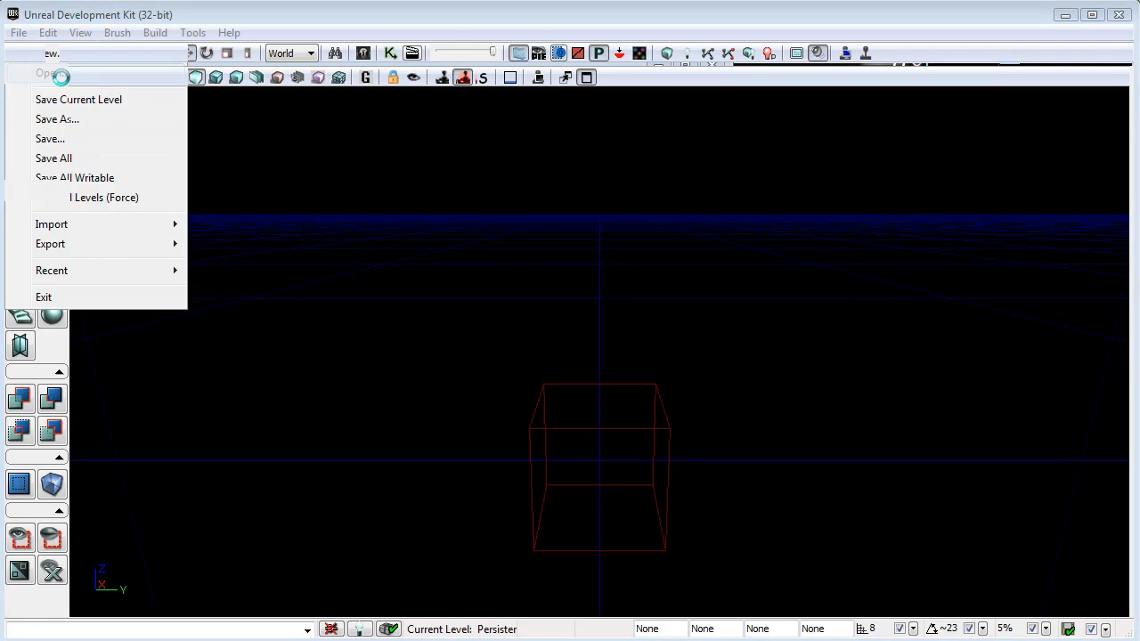
{"action": "left_click", "coordinate": [48, 73]}
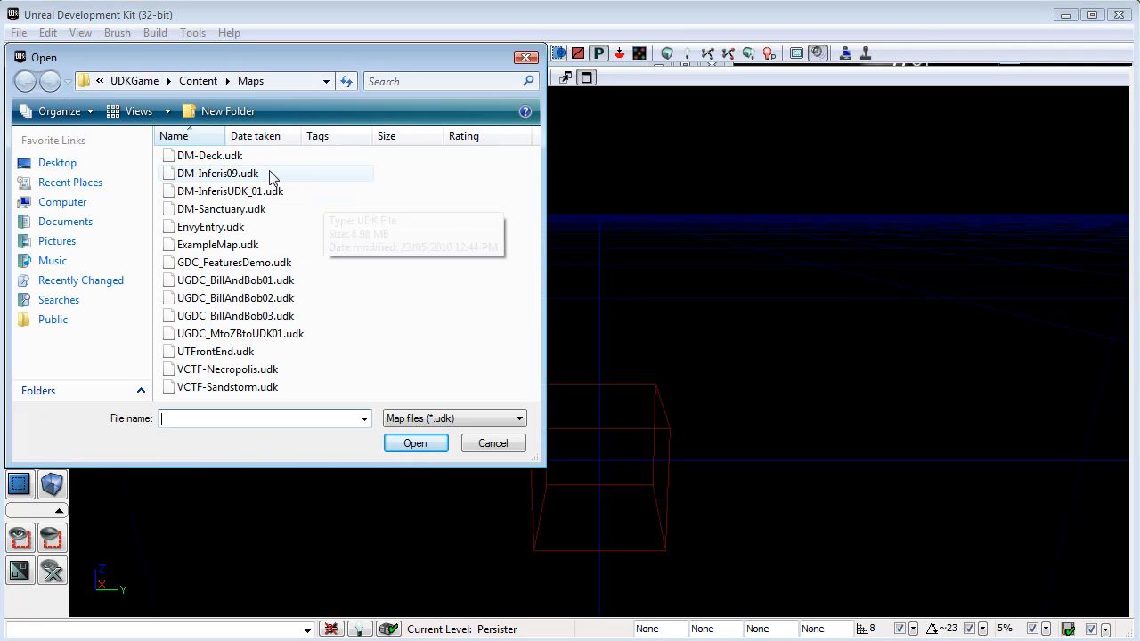
{"action": "left_click", "coordinate": [217, 173]}
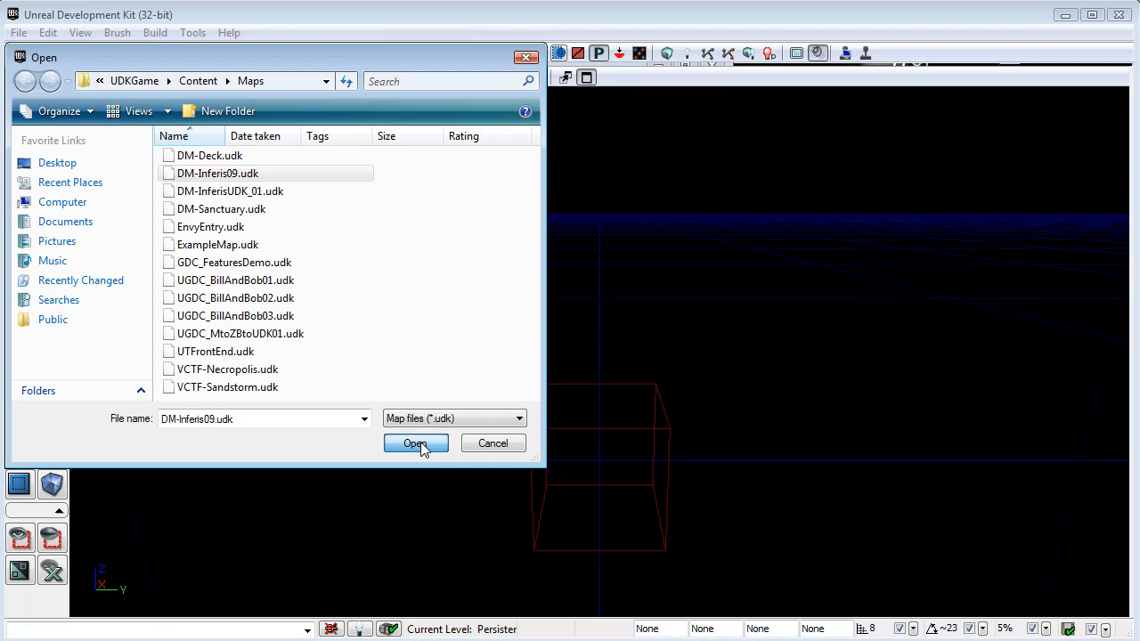
{"action": "left_click", "coordinate": [415, 443]}
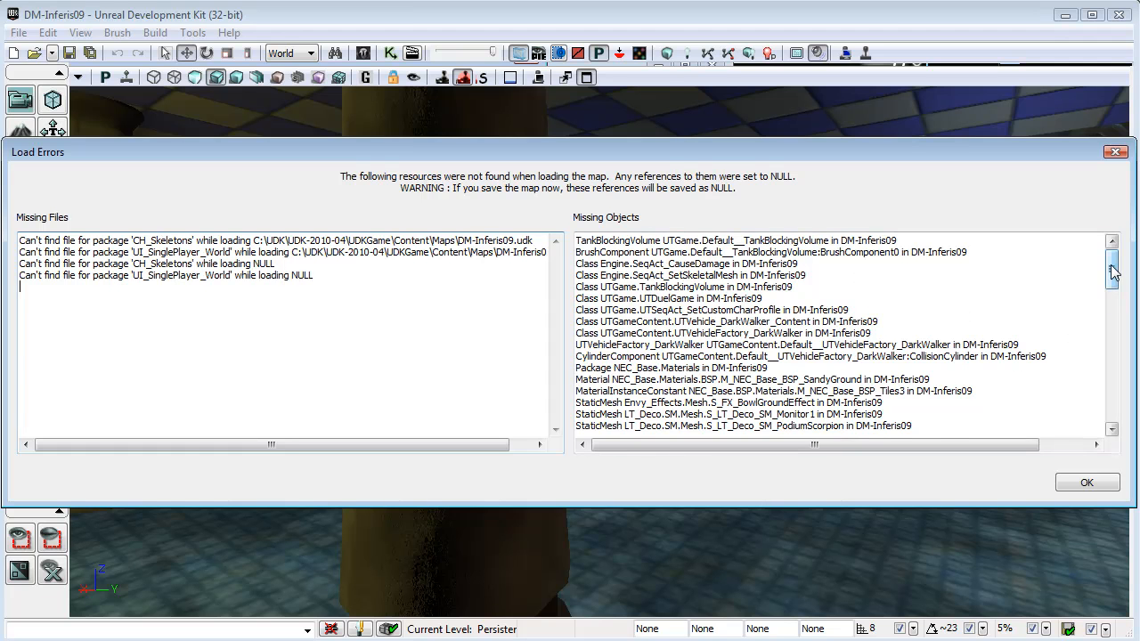
Review the Load Errors lists and close the report with OK.
{"action": "scroll", "scroll_direction": "down", "scroll_amount": 3}
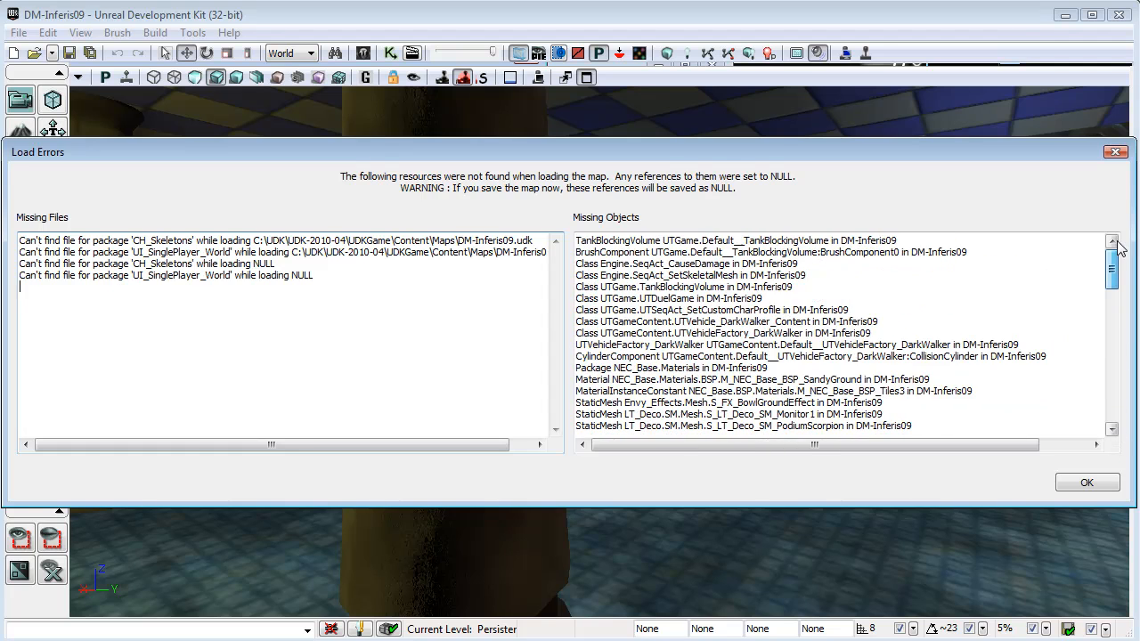
{"action": "scroll", "scroll_direction": "down", "scroll_amount": 3}
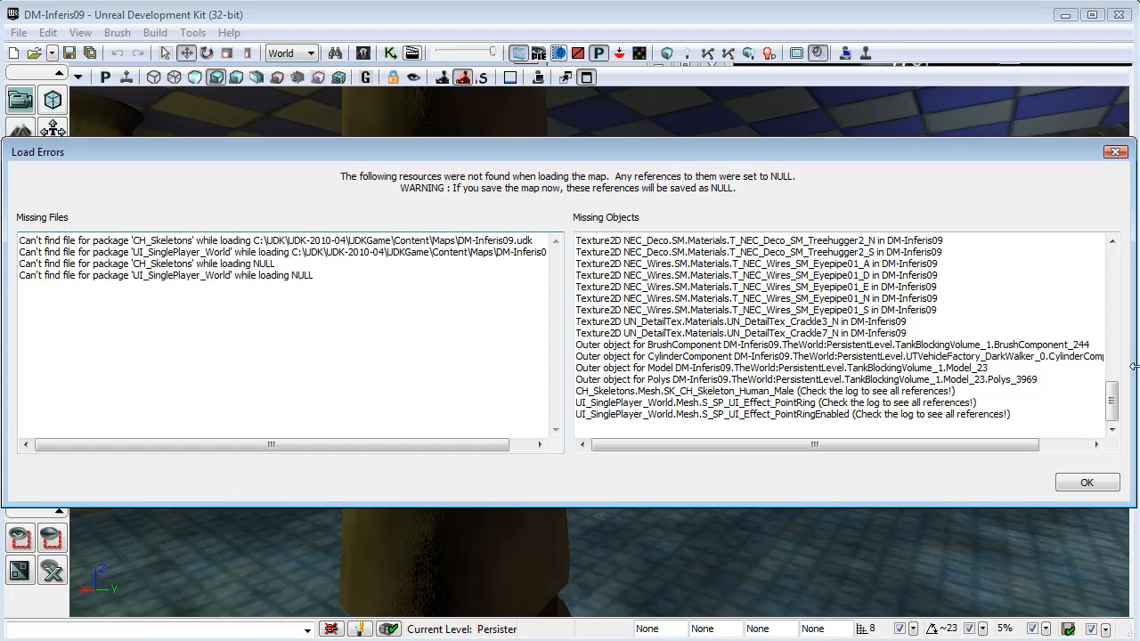
{"action": "left_click", "coordinate": [1087, 481]}
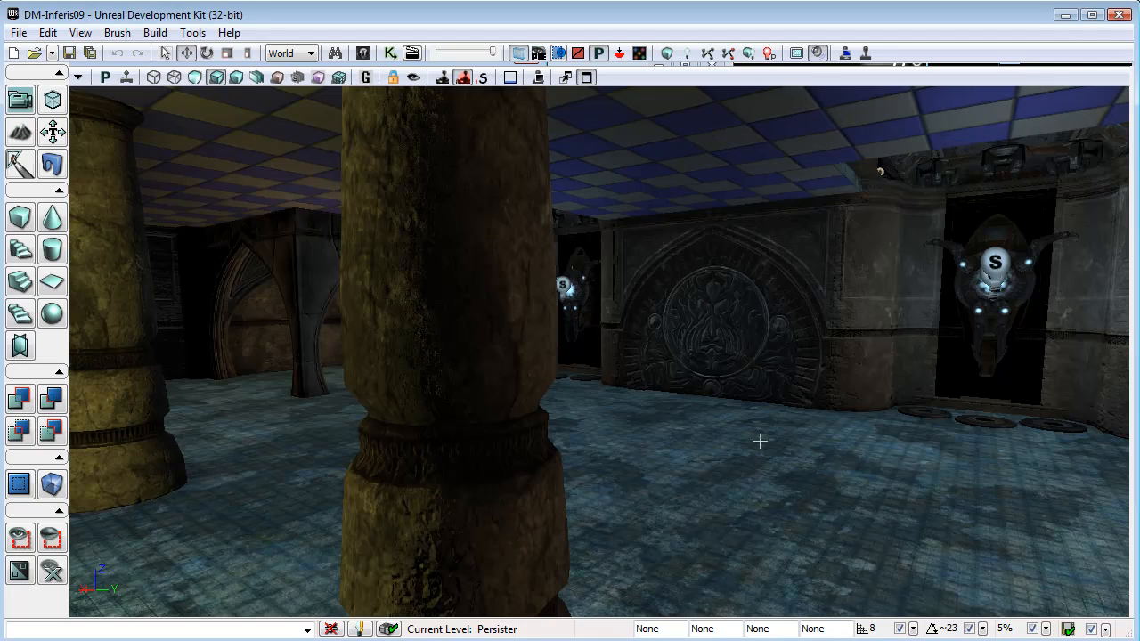